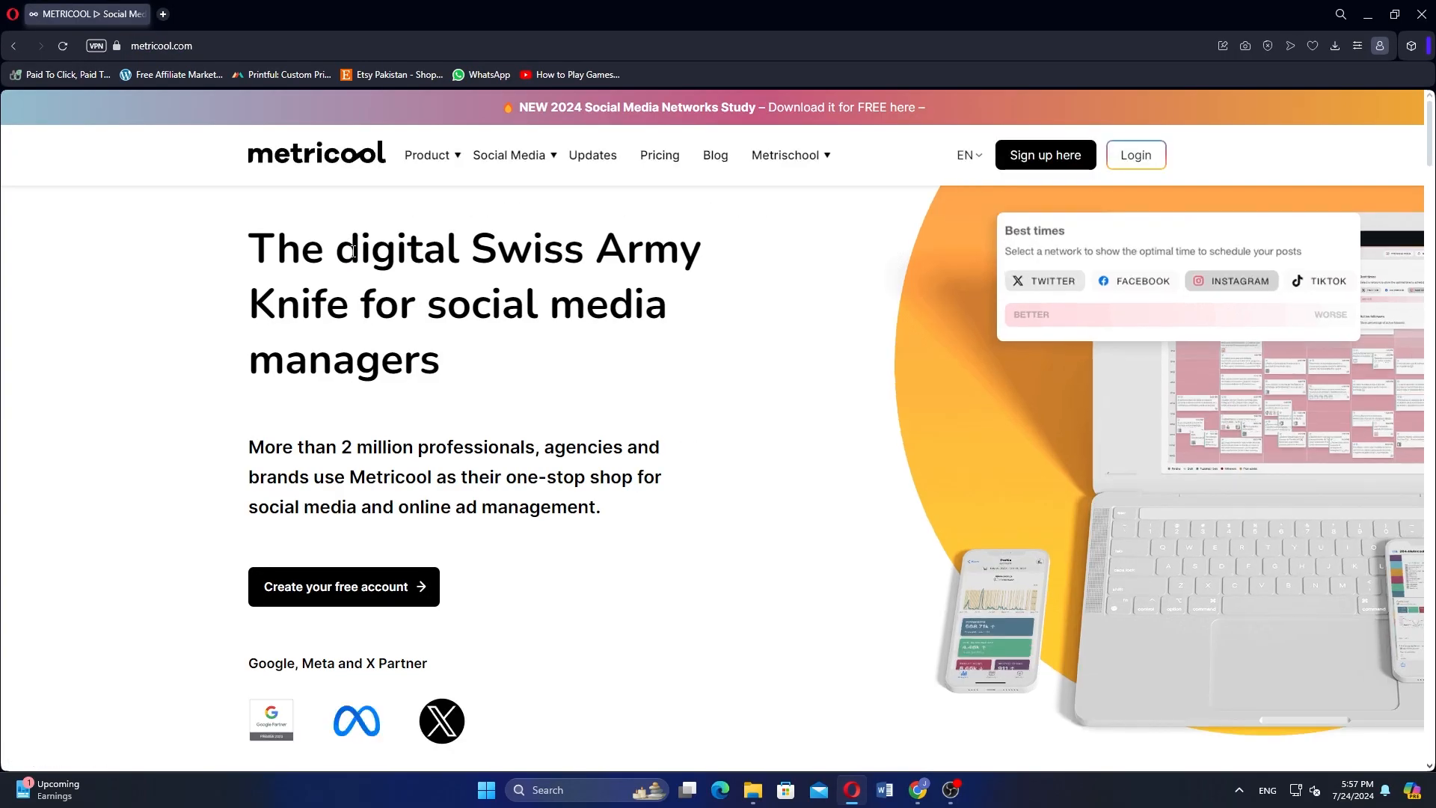
{"action": "mouse_move", "coordinate": [1044, 154]}
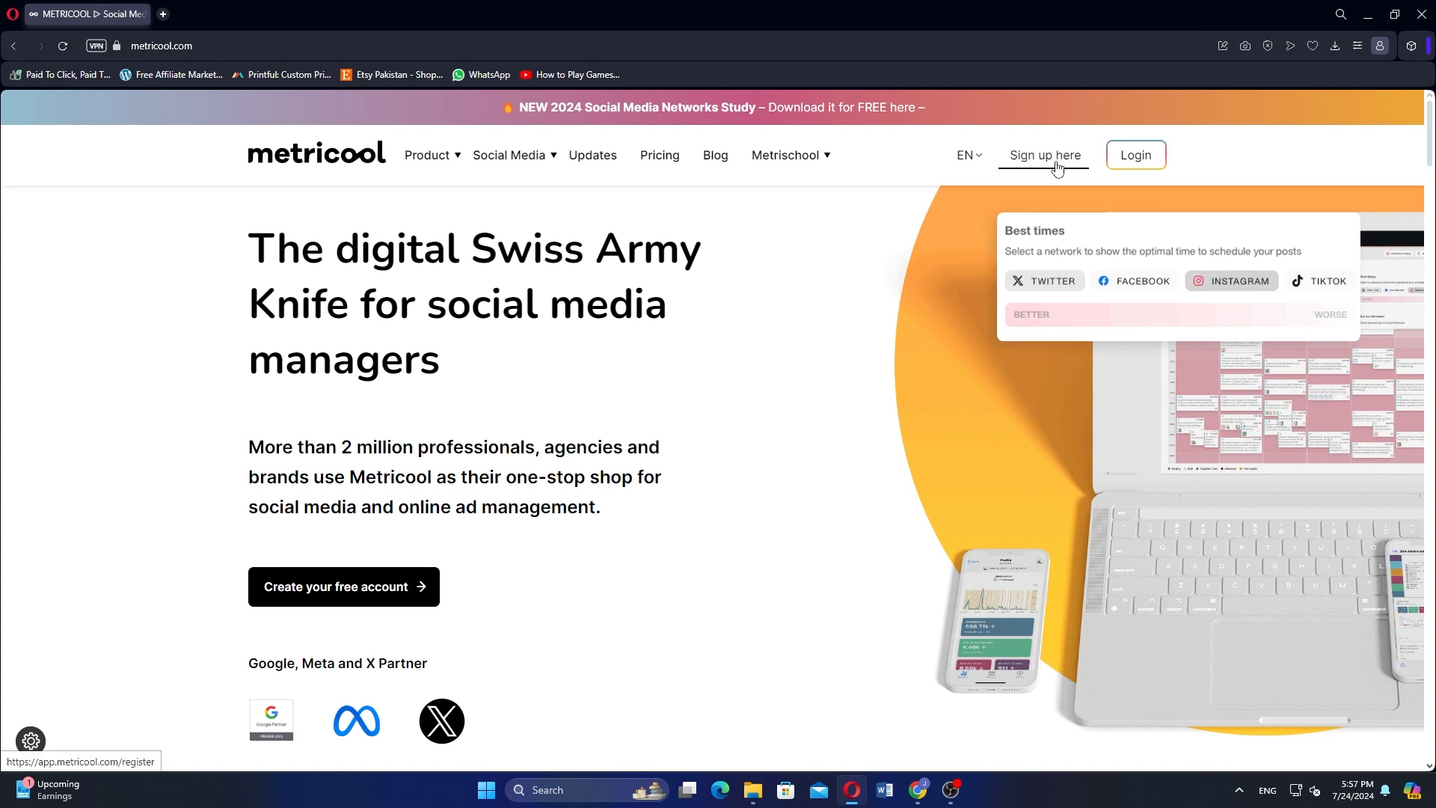
- Begin Metricool sign-up and choose Continue with Facebook instead of email registration
{"action": "left_click", "coordinate": [1042, 154]}
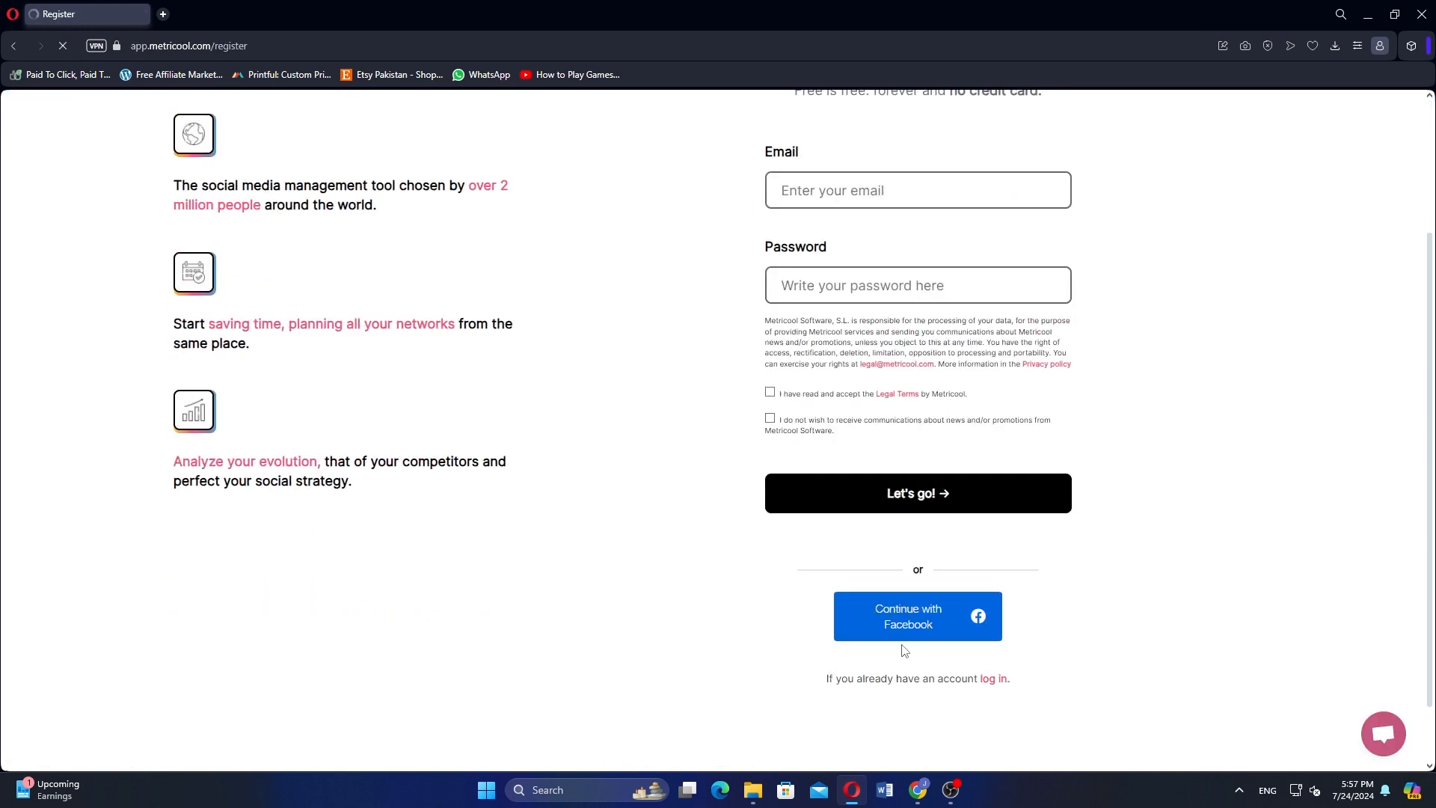
{"action": "scroll", "scroll_direction": "down", "scroll_amount": 3}
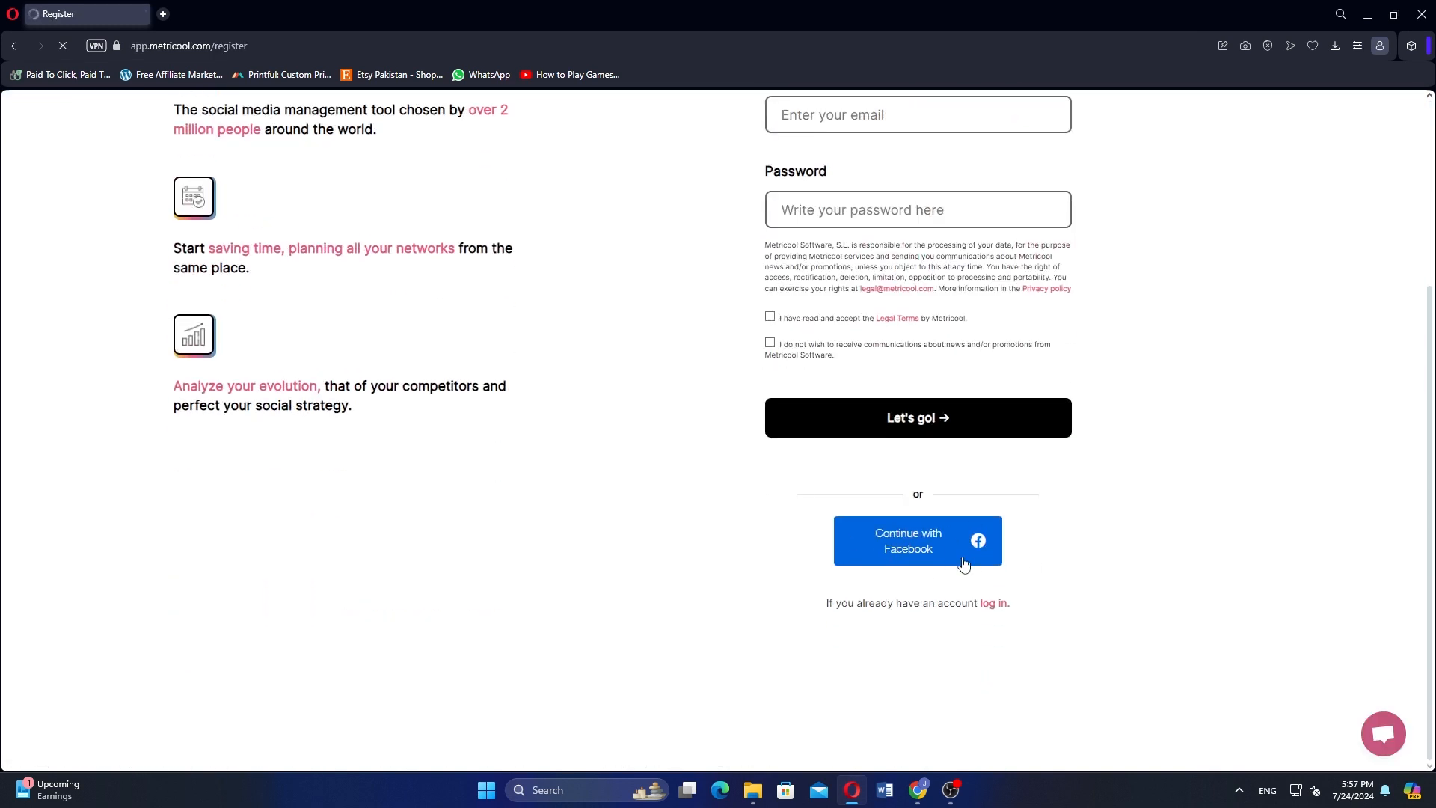
{"action": "mouse_move", "coordinate": [932, 556]}
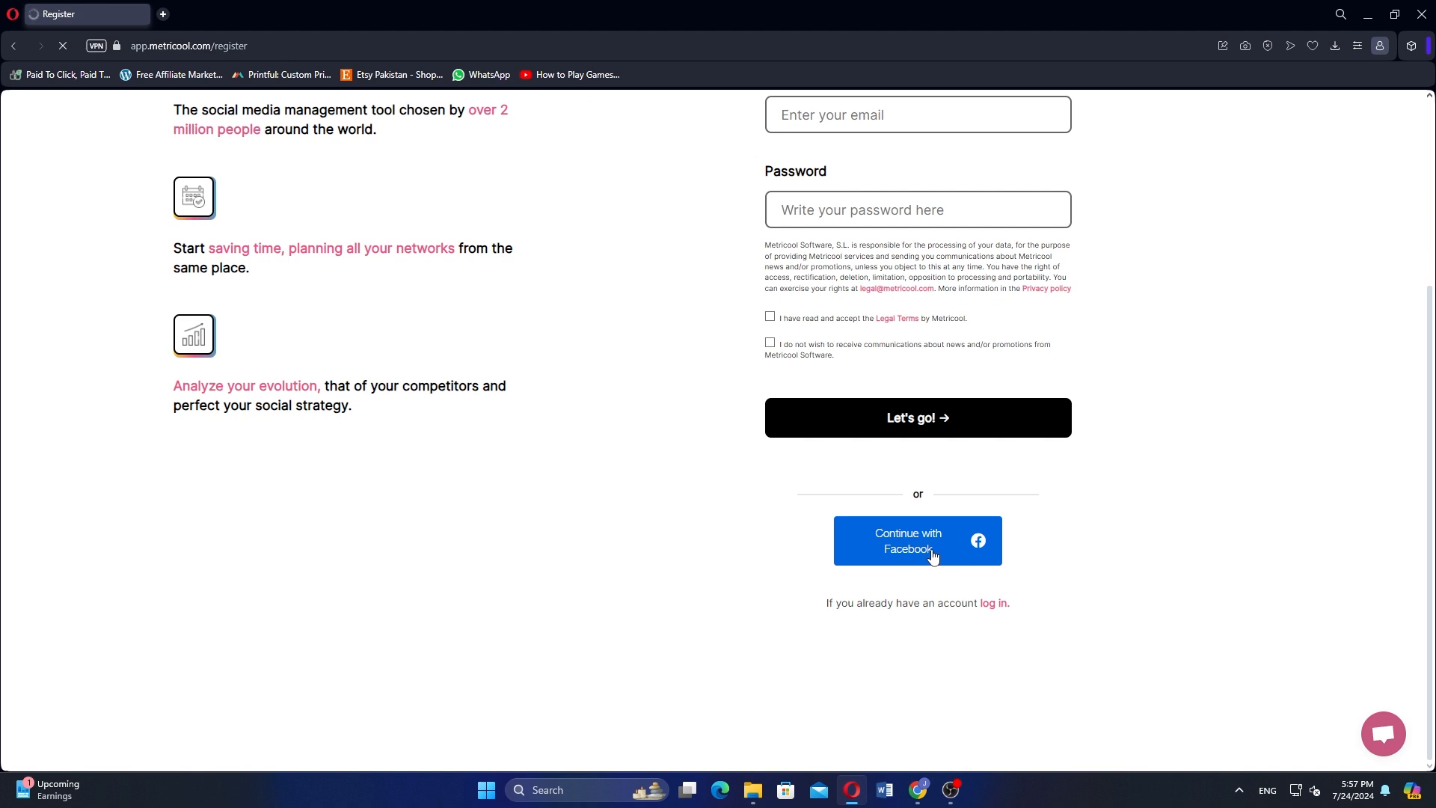
{"action": "left_click", "coordinate": [916, 540]}
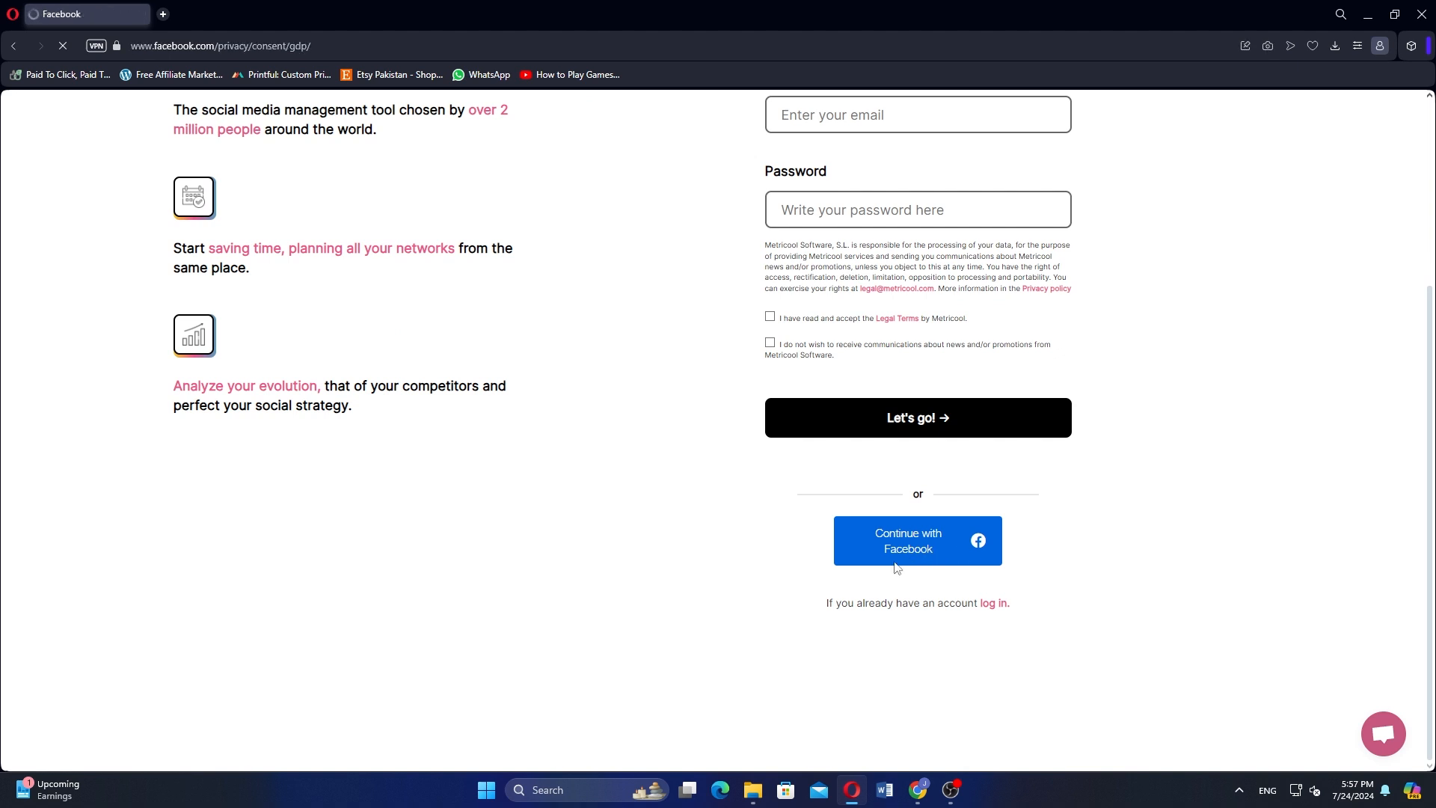
- Approve Metricool's requested access on the Facebook consent page via Continue as …
{"action": "left_click", "coordinate": [916, 540]}
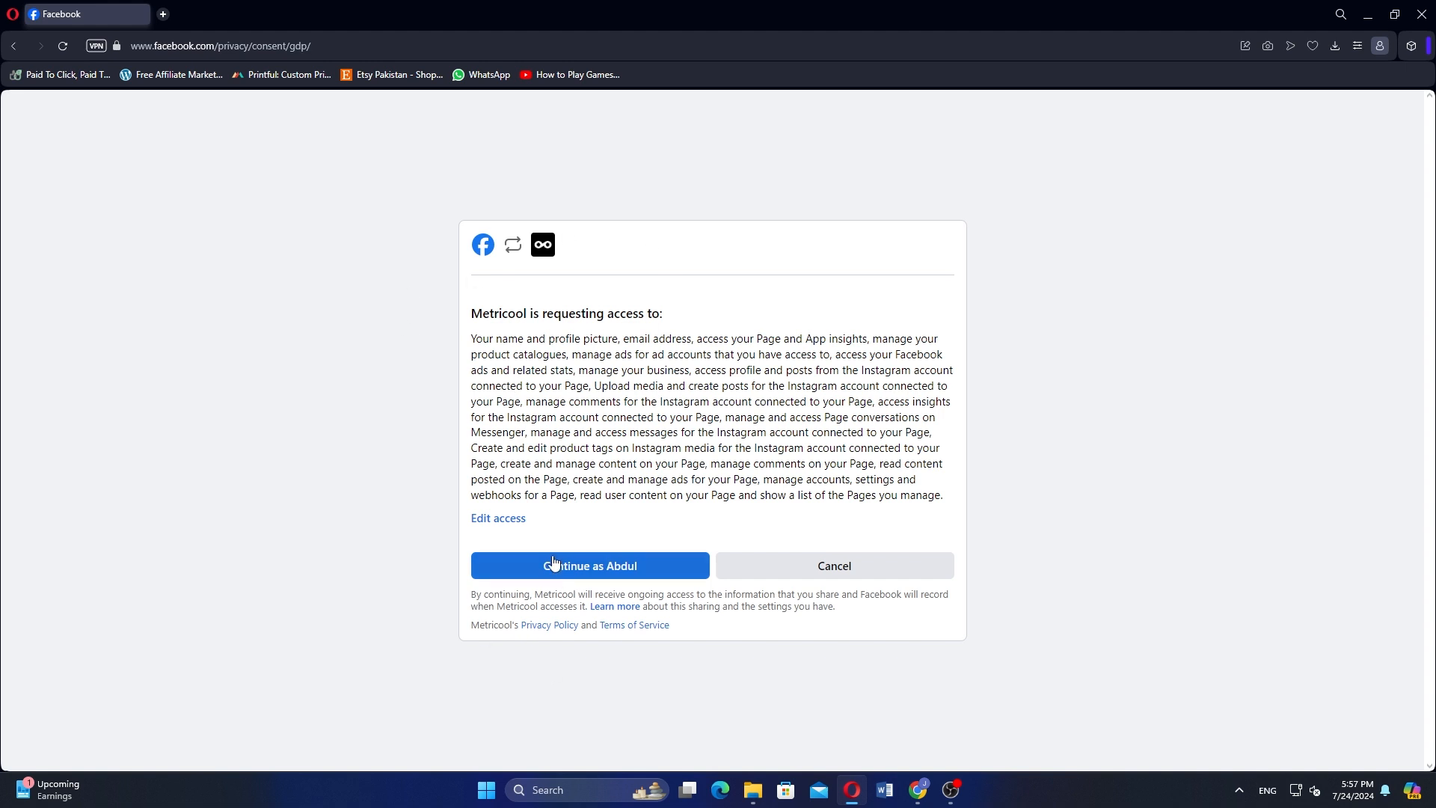
{"action": "left_click", "coordinate": [589, 565]}
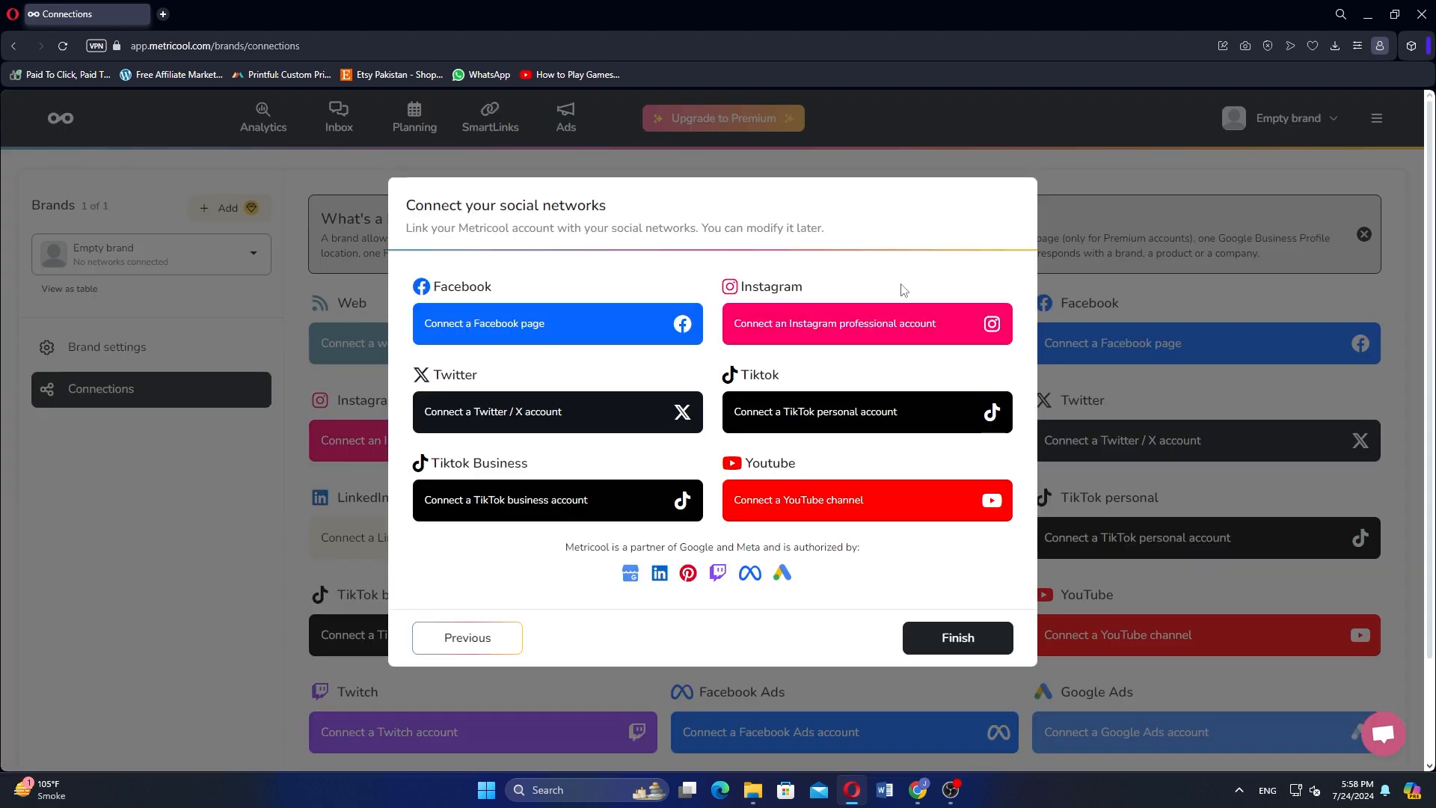
{"action": "mouse_move", "coordinate": [926, 319]}
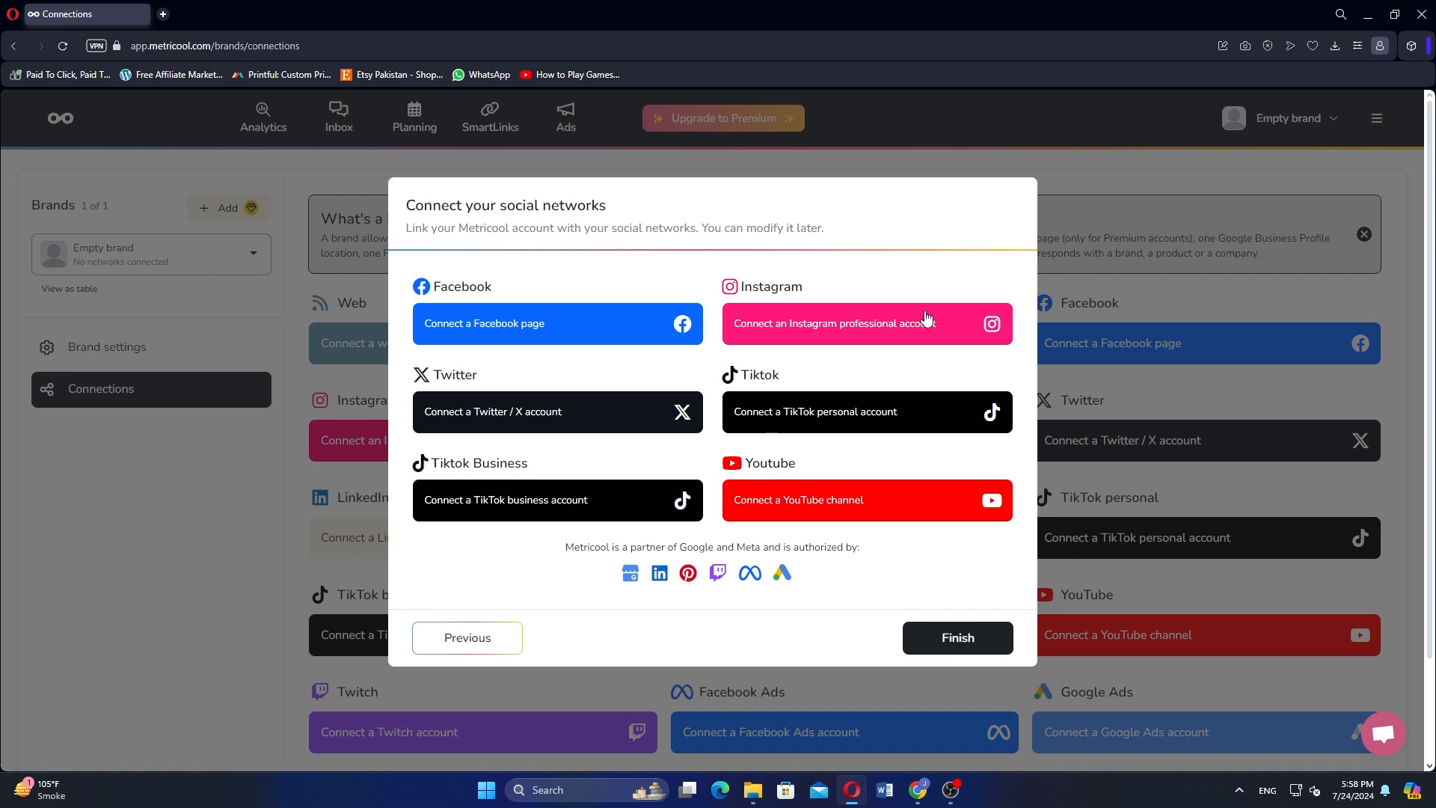
{"action": "mouse_move", "coordinate": [919, 317]}
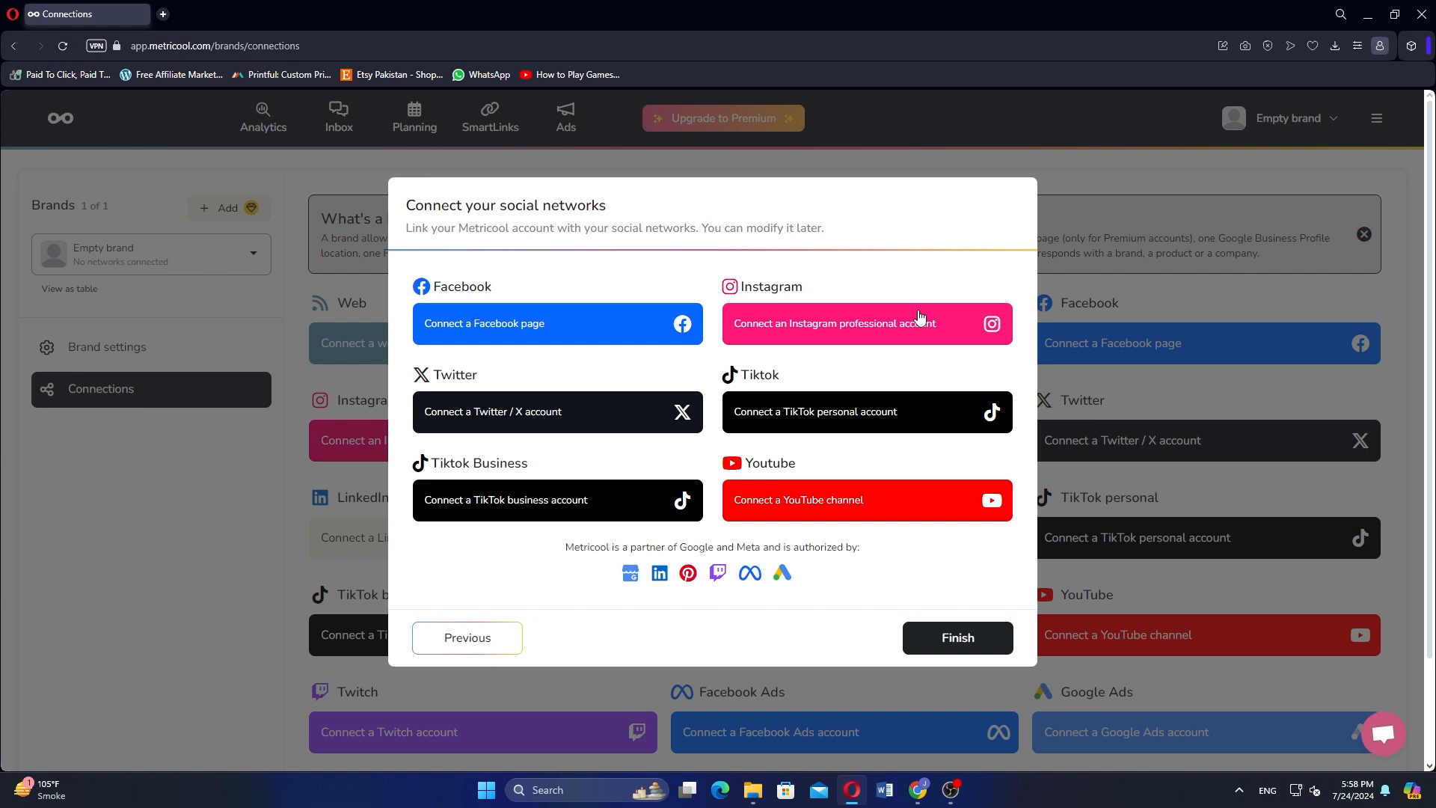
{"action": "mouse_move", "coordinate": [925, 317]}
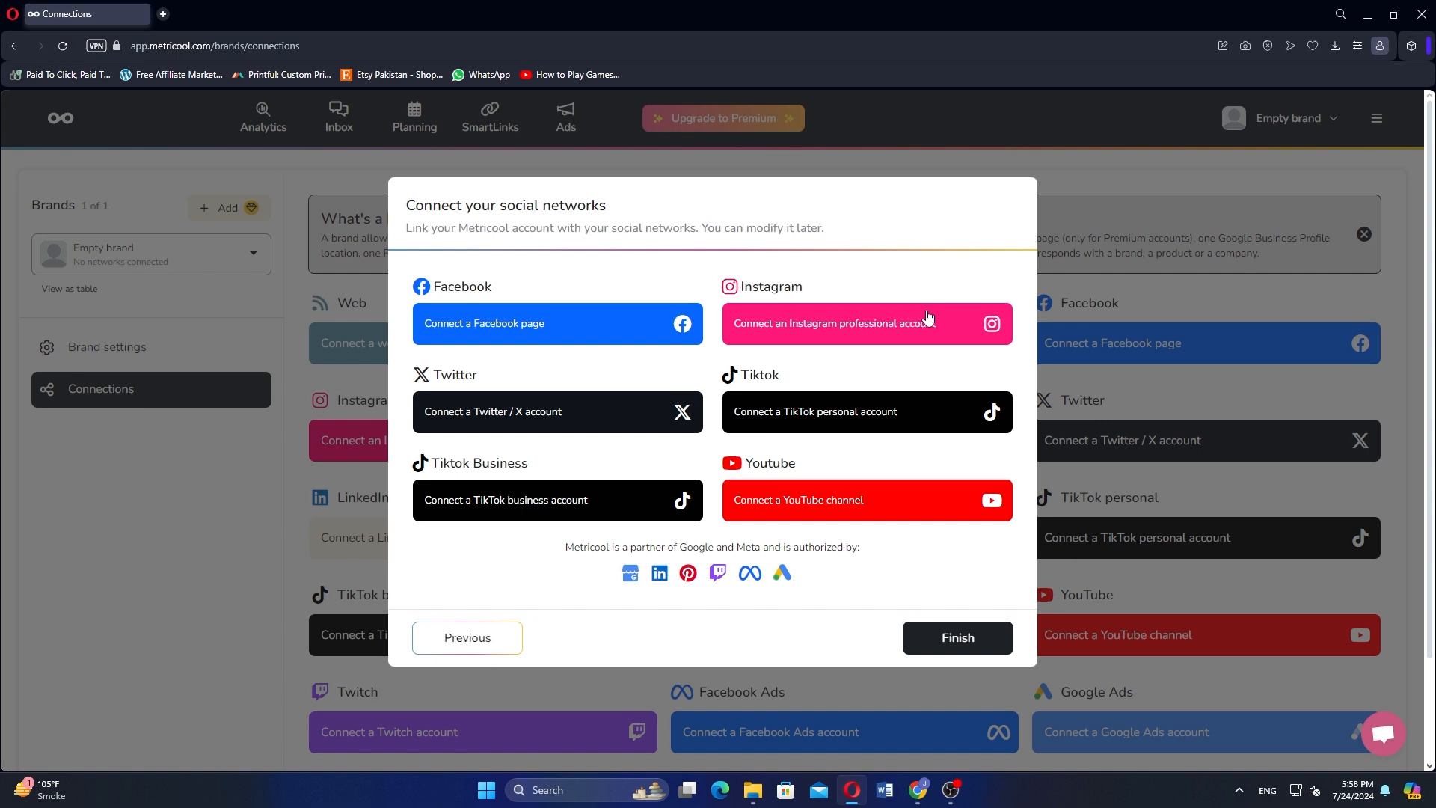